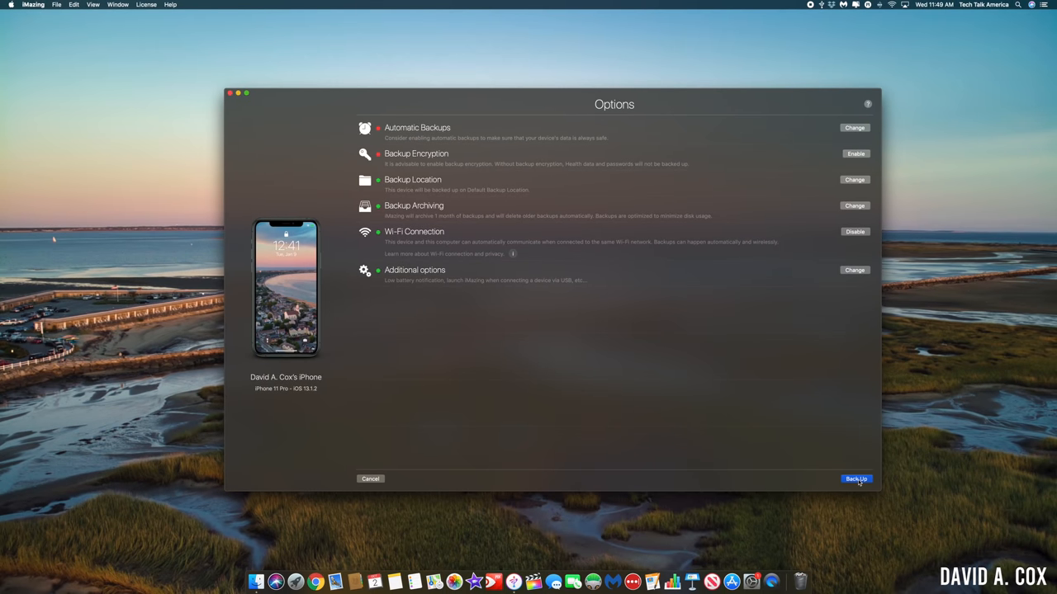
Back up the connected iPhone and dismiss the 'Backup successful' screen.
{"action": "left_click", "coordinate": [855, 478]}
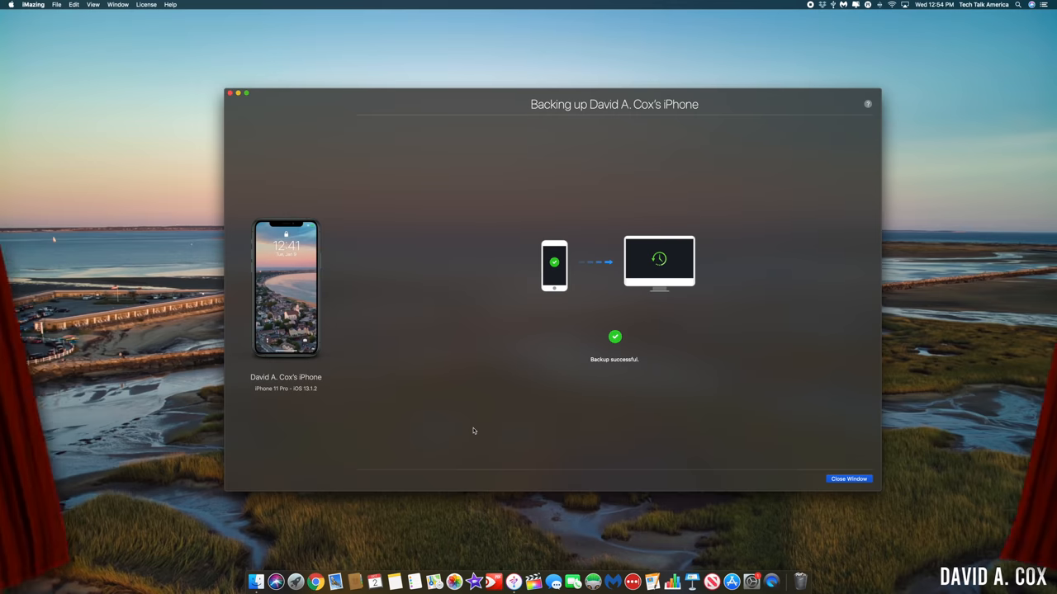
{"action": "mouse_move", "coordinate": [855, 473]}
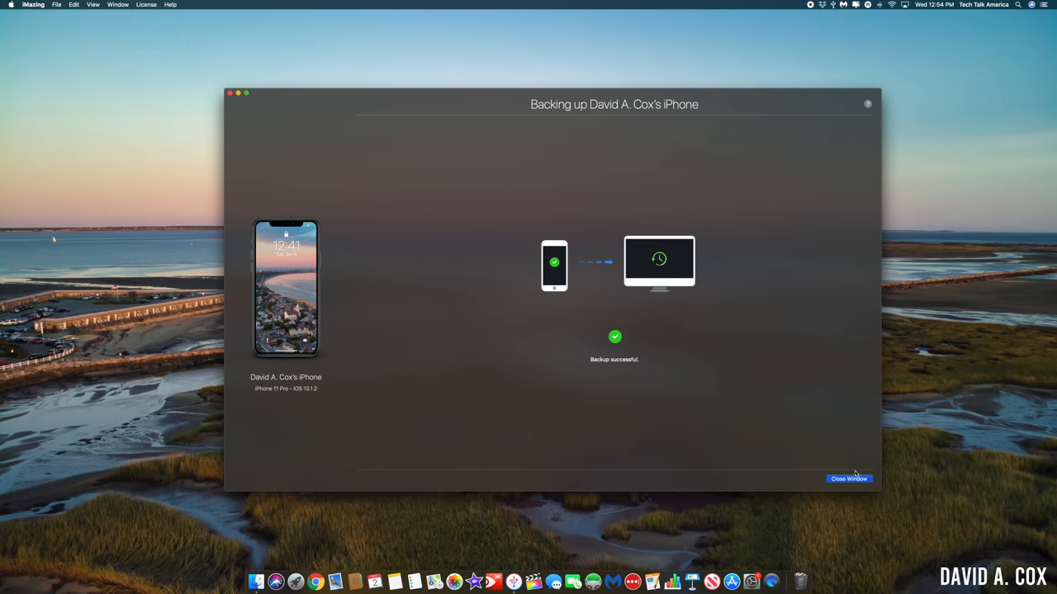
{"action": "left_click", "coordinate": [848, 478]}
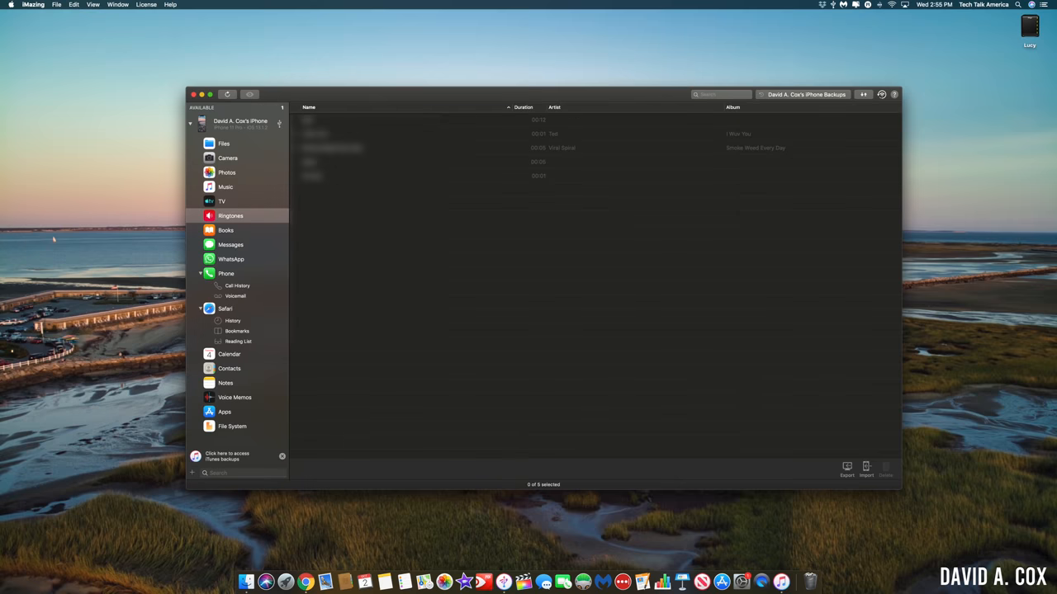
Browse the iPhone's Books, then switch to Phone > Call History with dated records.
{"action": "left_click", "coordinate": [225, 208]}
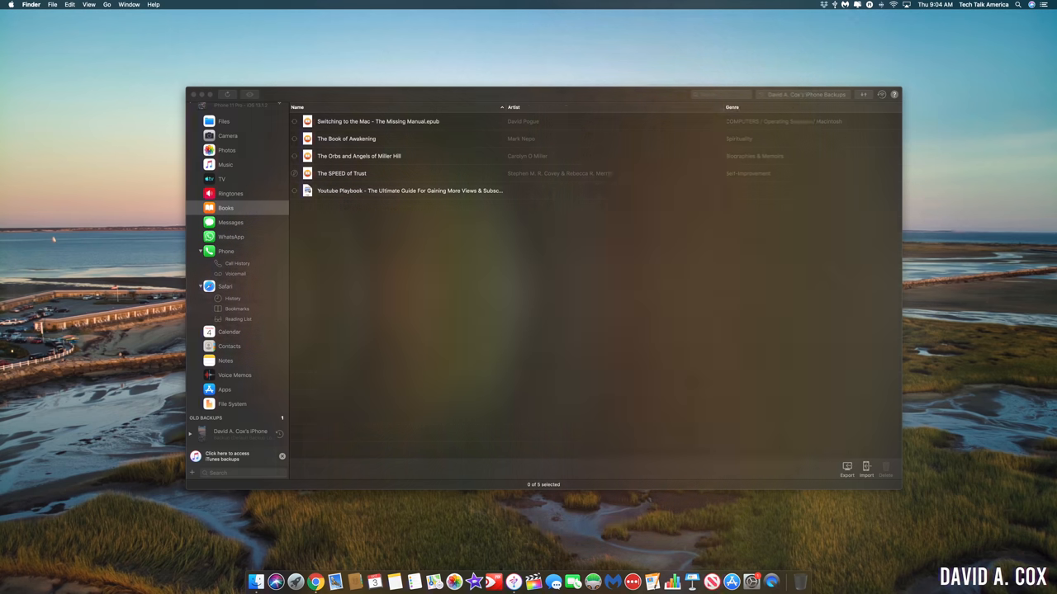
{"action": "left_click", "coordinate": [228, 174]}
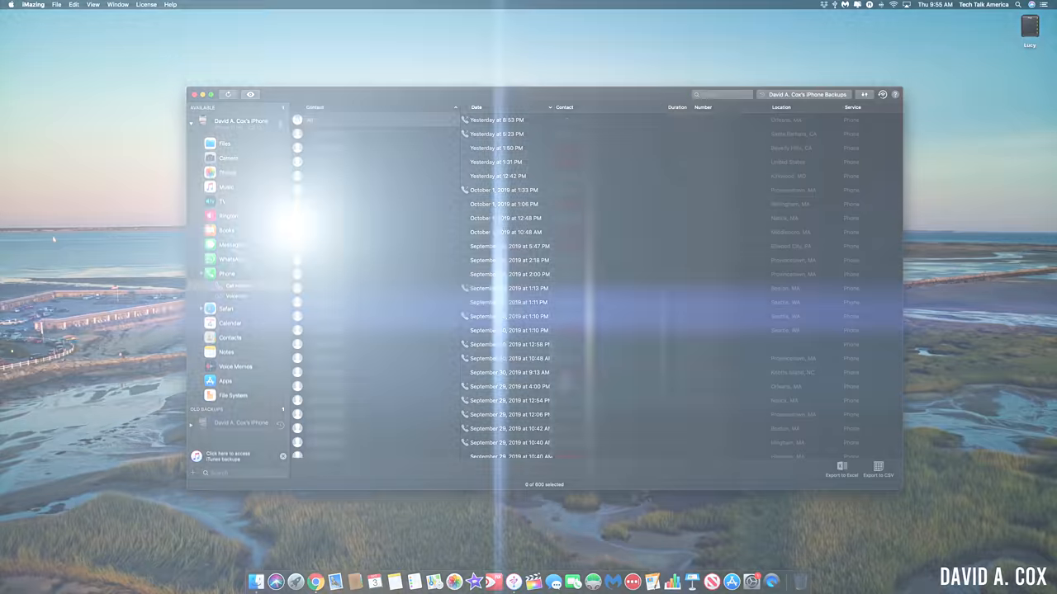
View the iPhone's Contacts, then switch to the app Files view.
{"action": "left_click", "coordinate": [236, 317]}
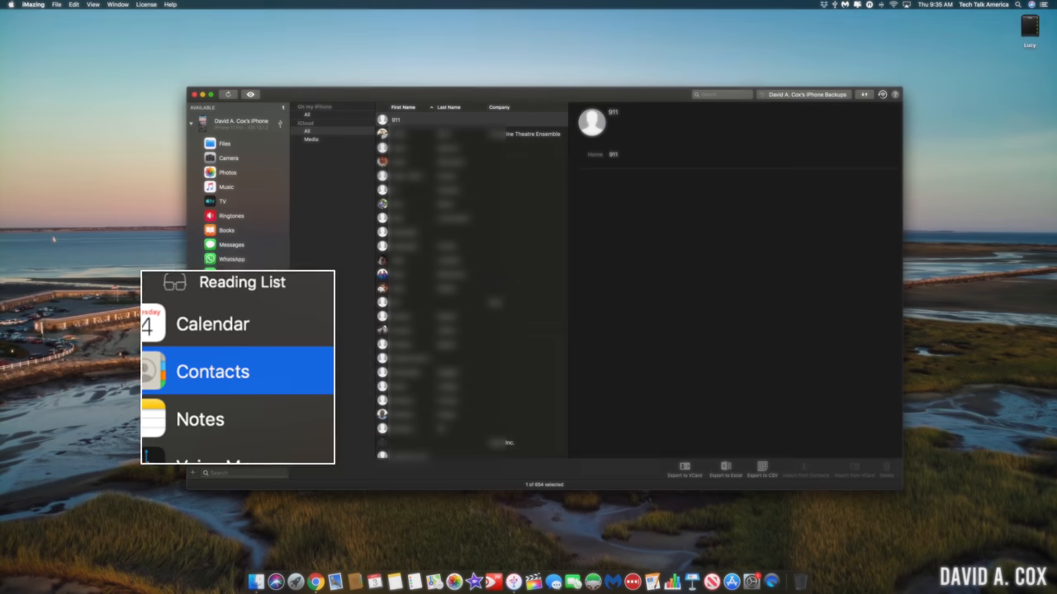
{"action": "left_click", "coordinate": [225, 142]}
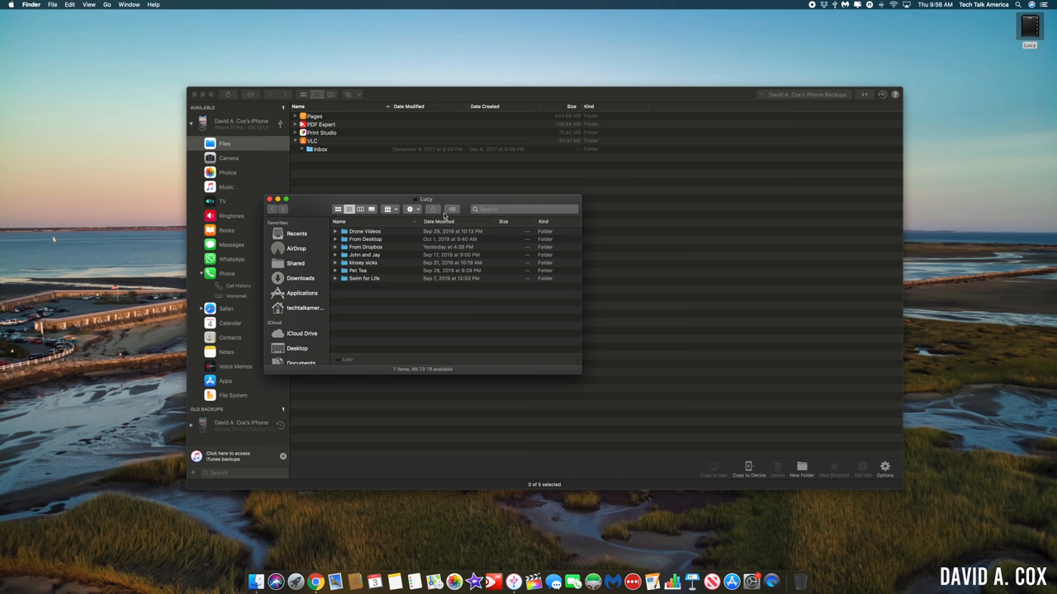
Pick a video from the Mac's Drone Videos folder to copy into VLC's files.
{"action": "double_click", "coordinate": [363, 231]}
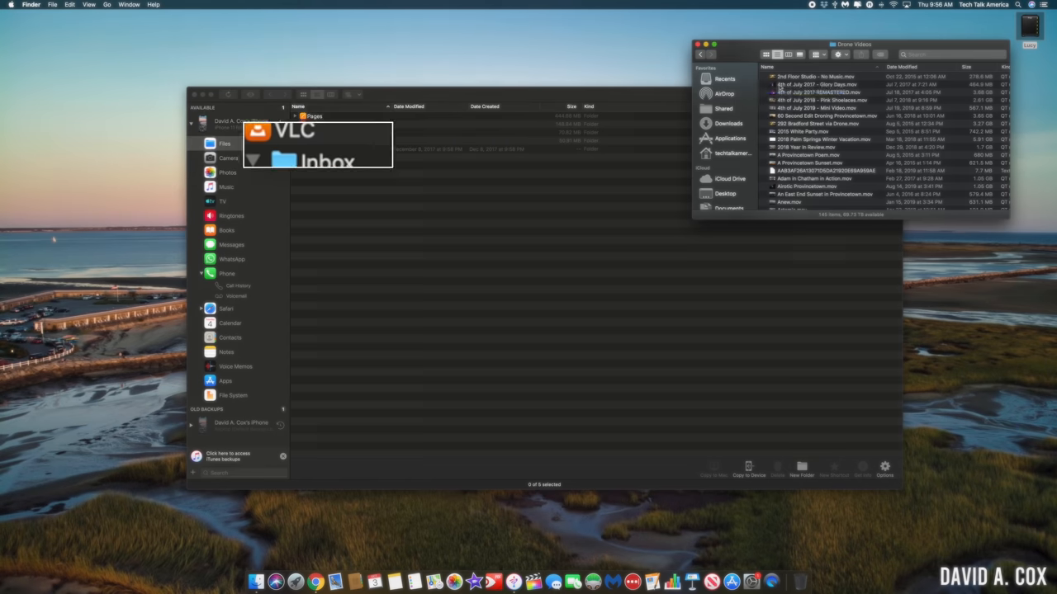
{"action": "left_click", "coordinate": [346, 138]}
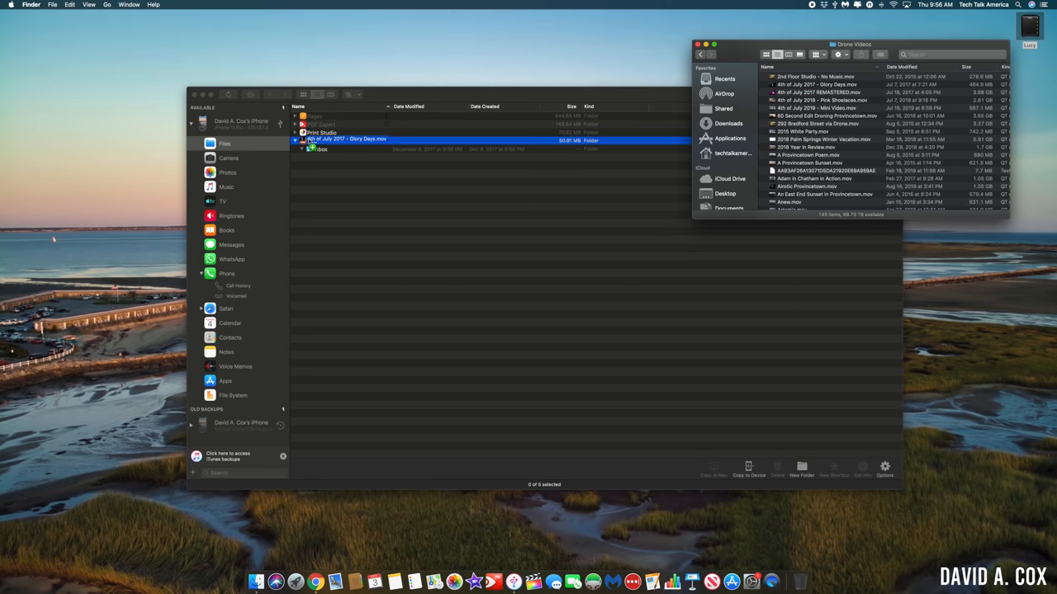